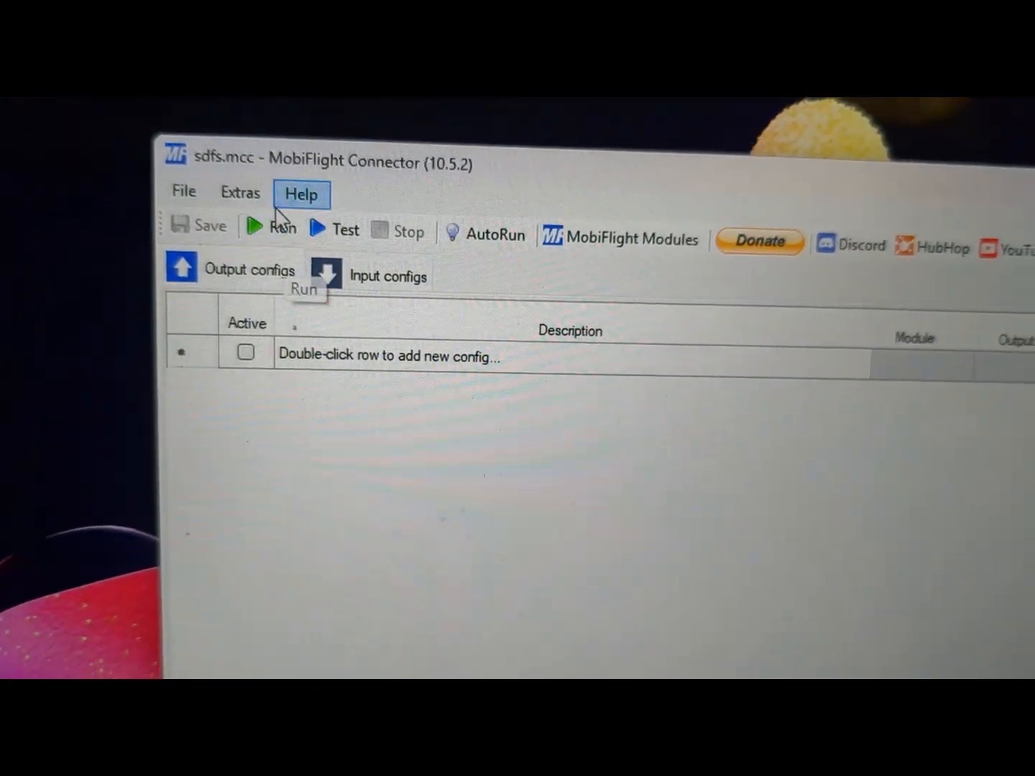
# - Open Extras > Settings on the MobiFlight Modules page listing the demo board
pyautogui.click(240, 193)
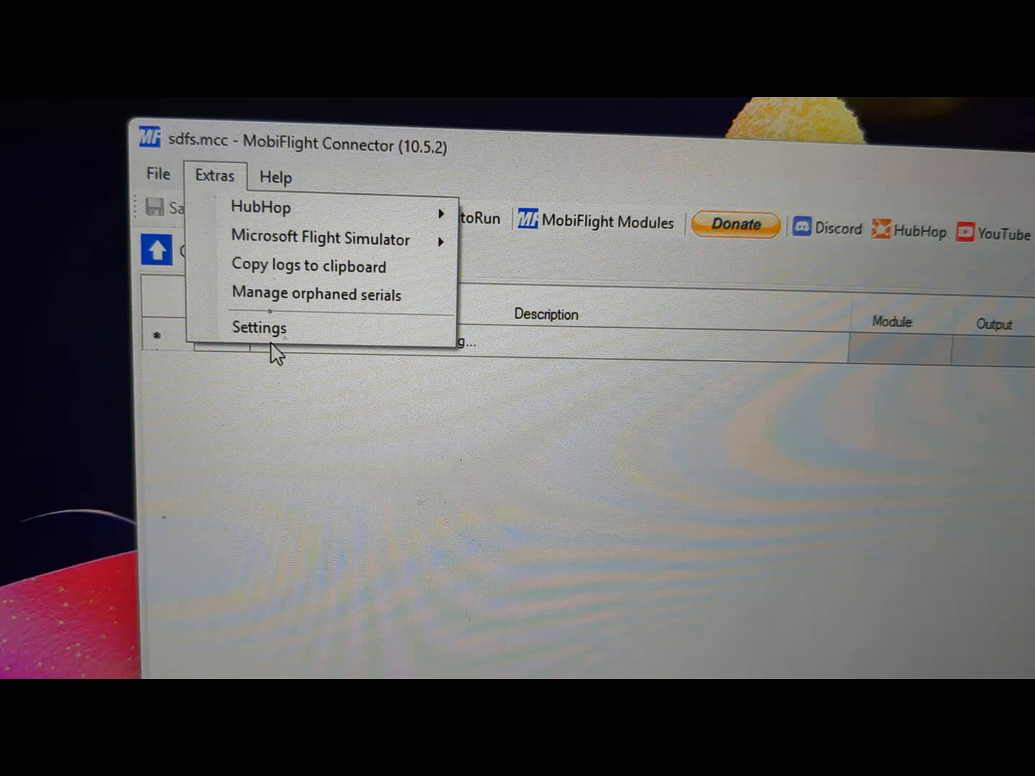
pyautogui.click(259, 328)
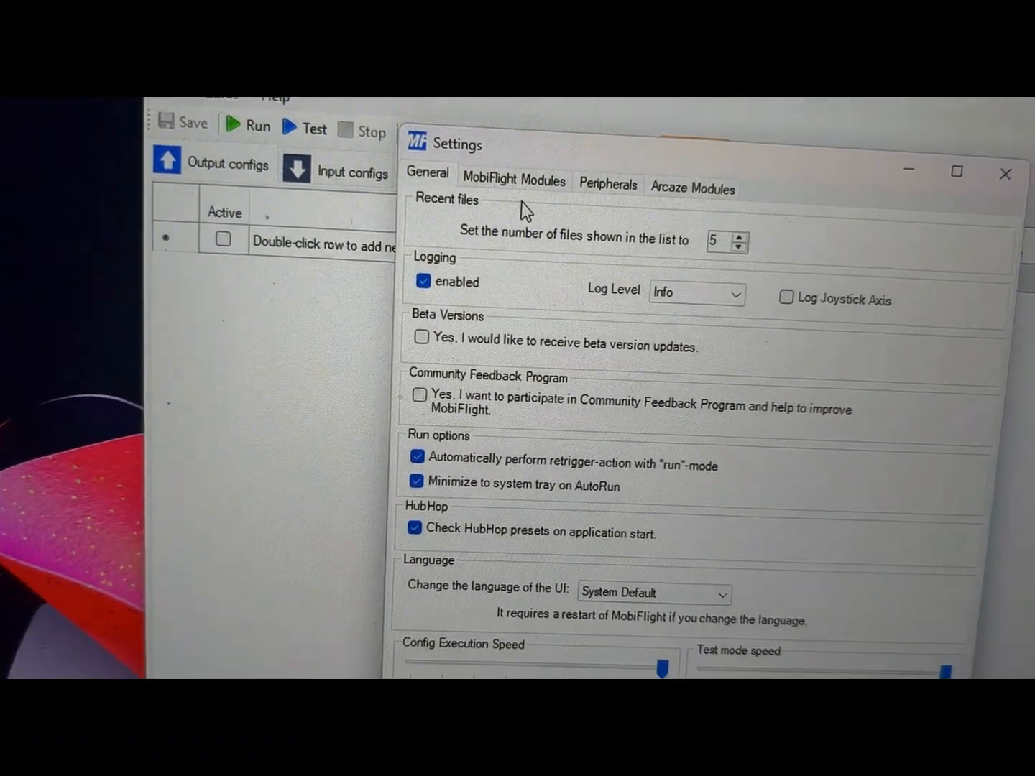
pyautogui.click(513, 179)
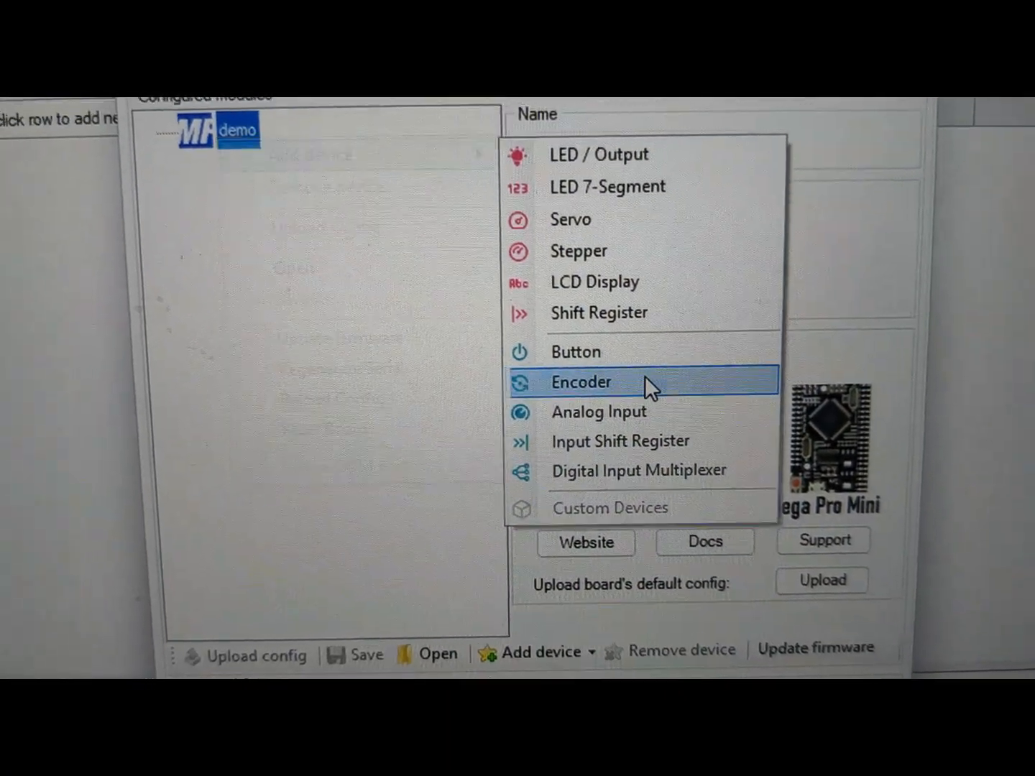
# - Add an Encoder to the demo board with left pin 6, right pin 4, and upload
pyautogui.click(580, 382)
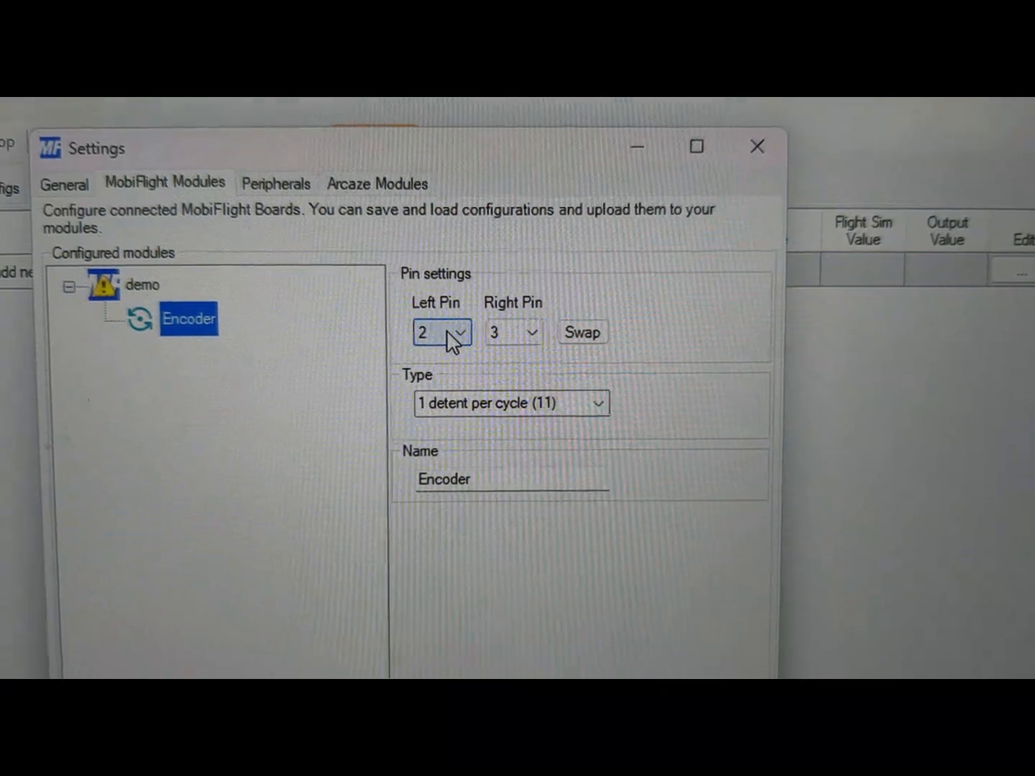
pyautogui.click(459, 333)
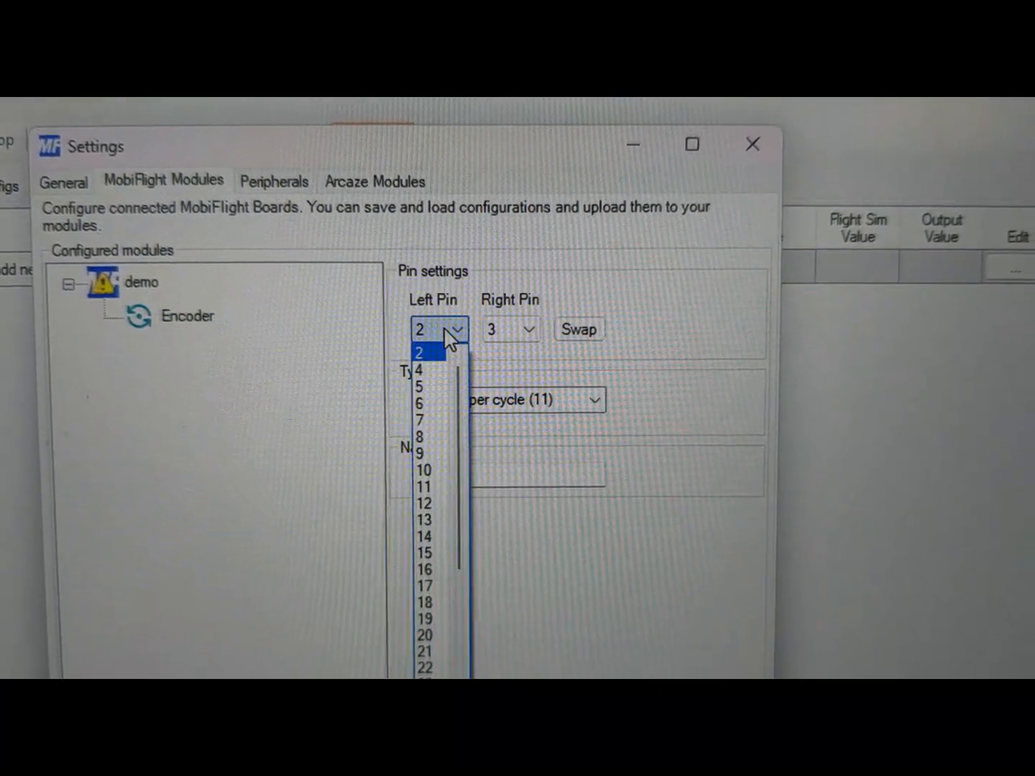
pyautogui.click(416, 400)
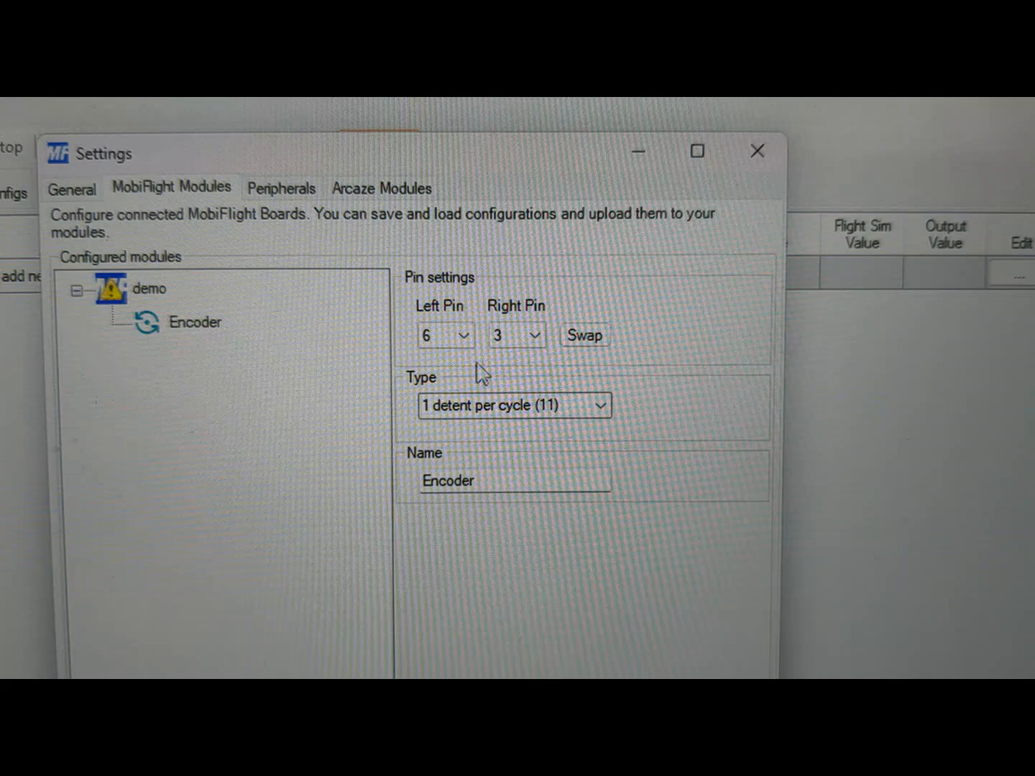
pyautogui.click(536, 336)
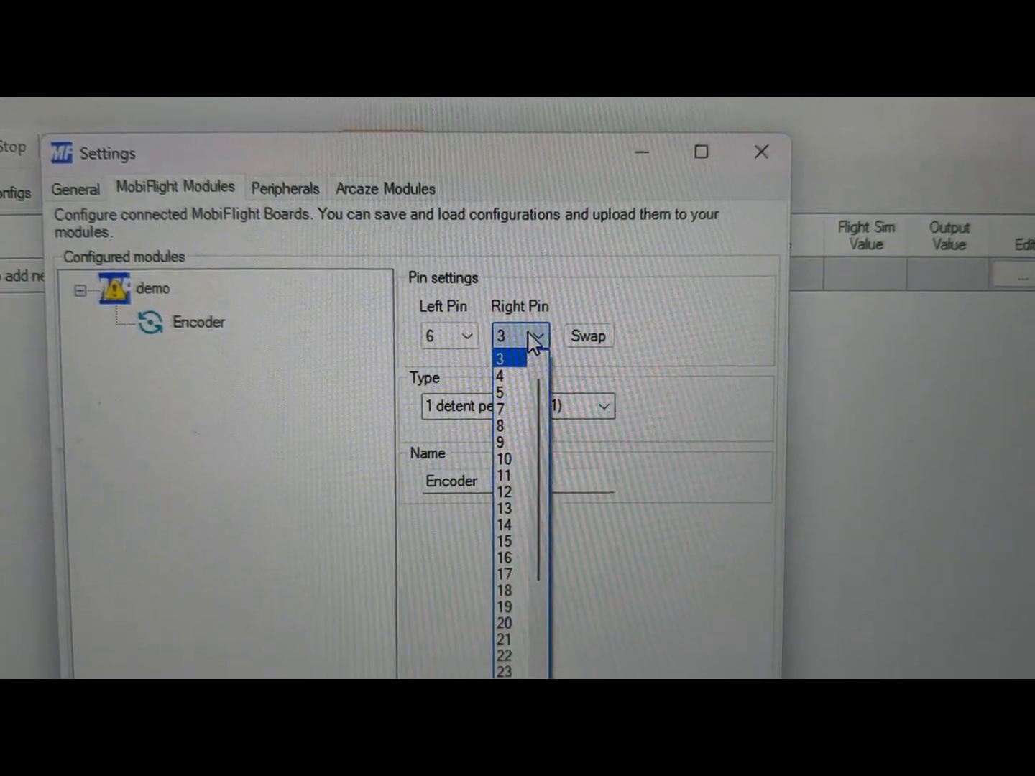
pyautogui.click(500, 376)
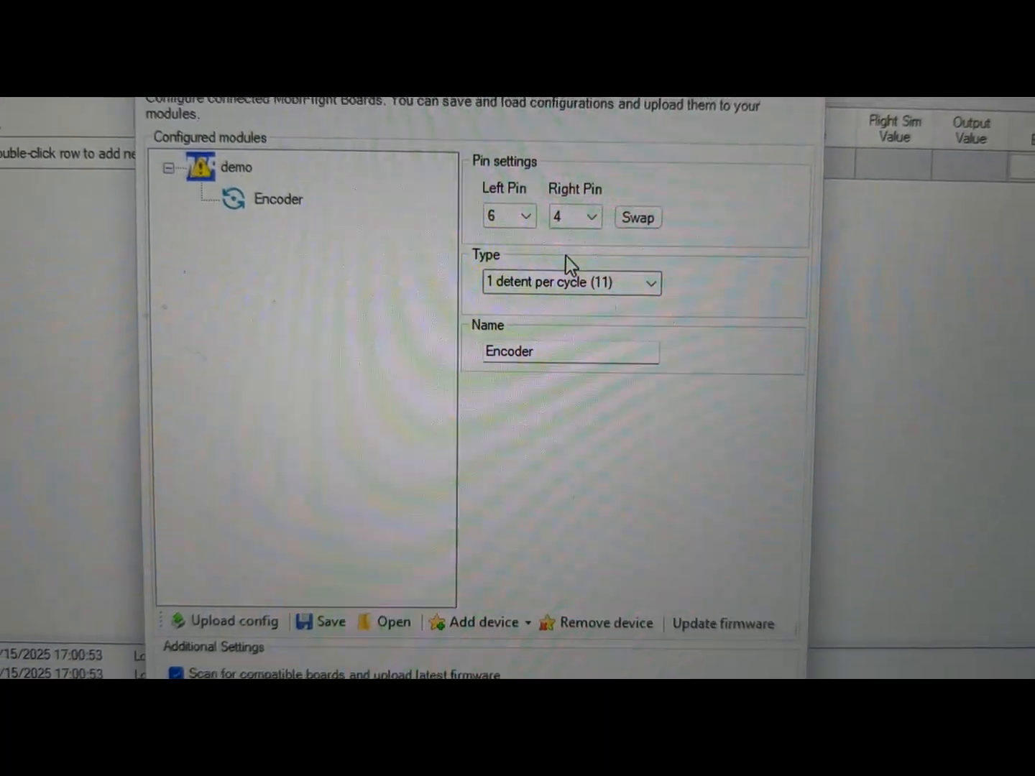
pyautogui.click(237, 622)
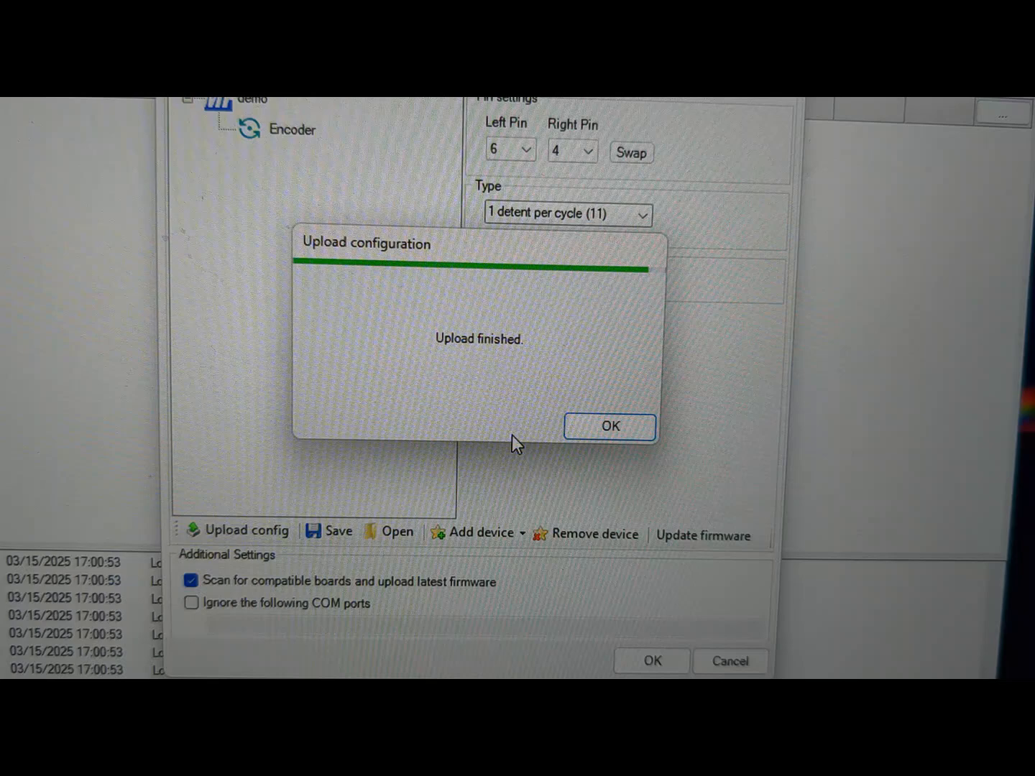
# - Dismiss the Upload finished notice for the encoder configuration
pyautogui.click(610, 427)
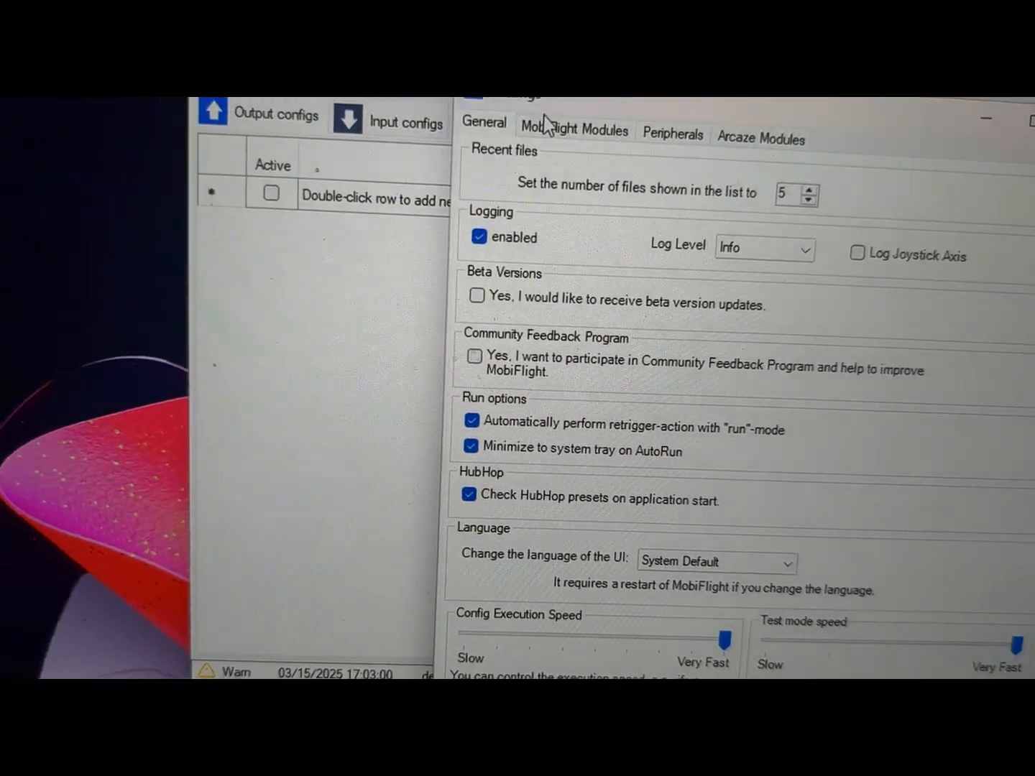
# - Add a Button on pin 2 to the demo board, upload it, and close Settings
pyautogui.click(570, 128)
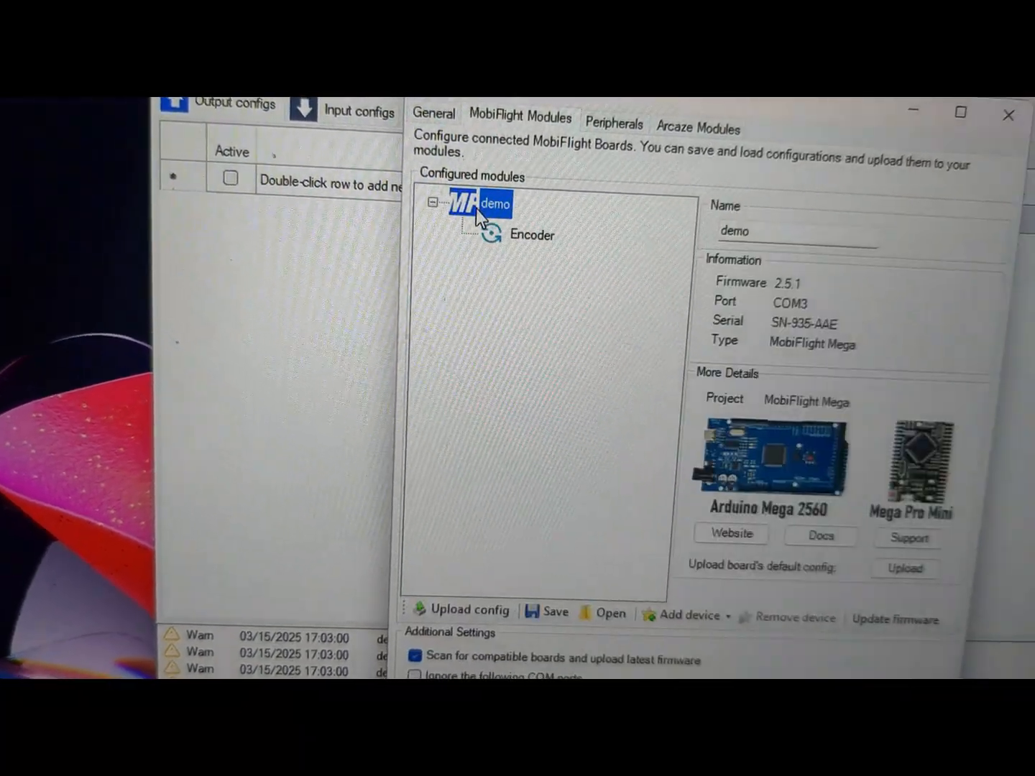
pyautogui.rightClick(484, 204)
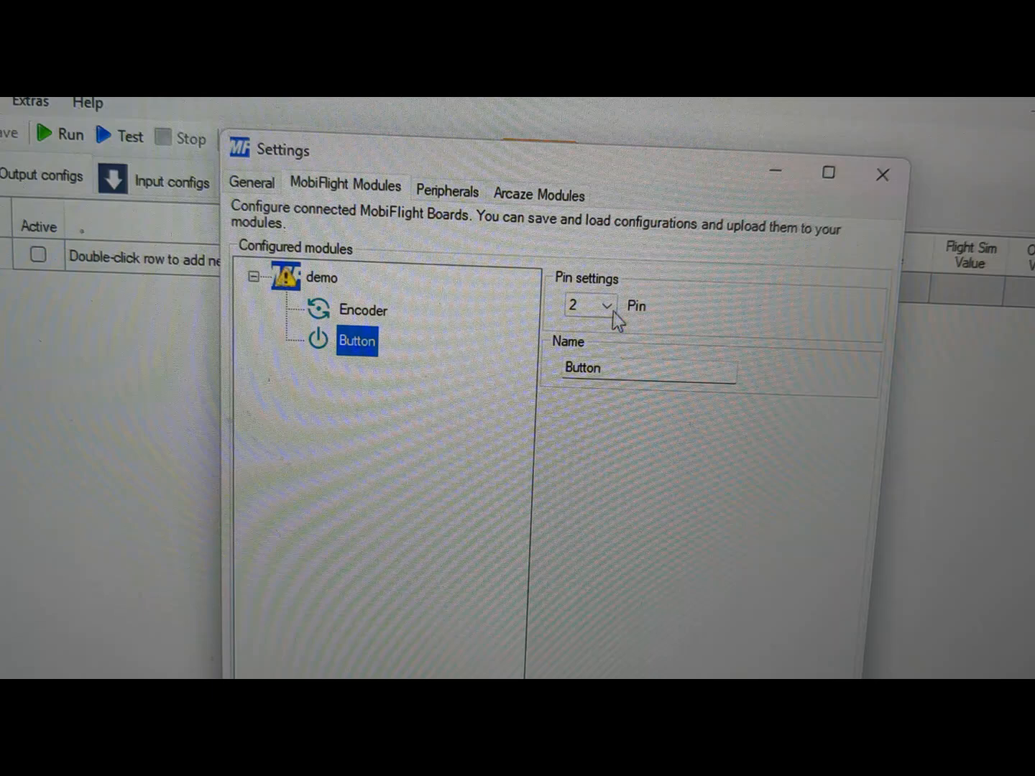
pyautogui.click(606, 305)
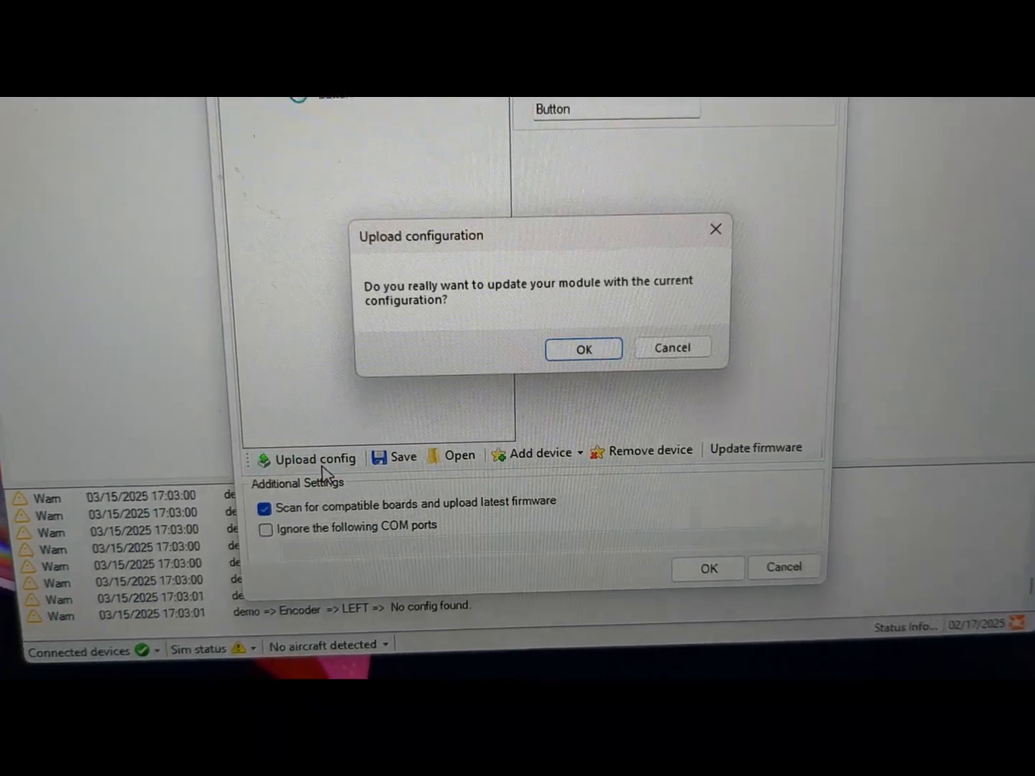
pyautogui.click(583, 349)
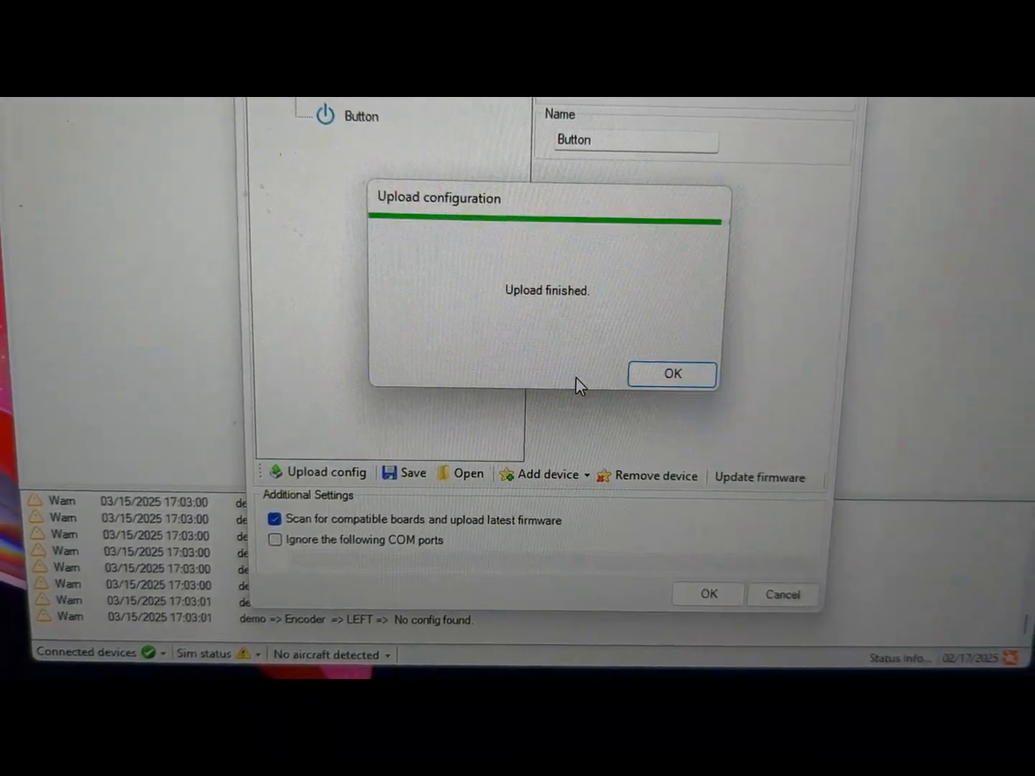
pyautogui.click(671, 374)
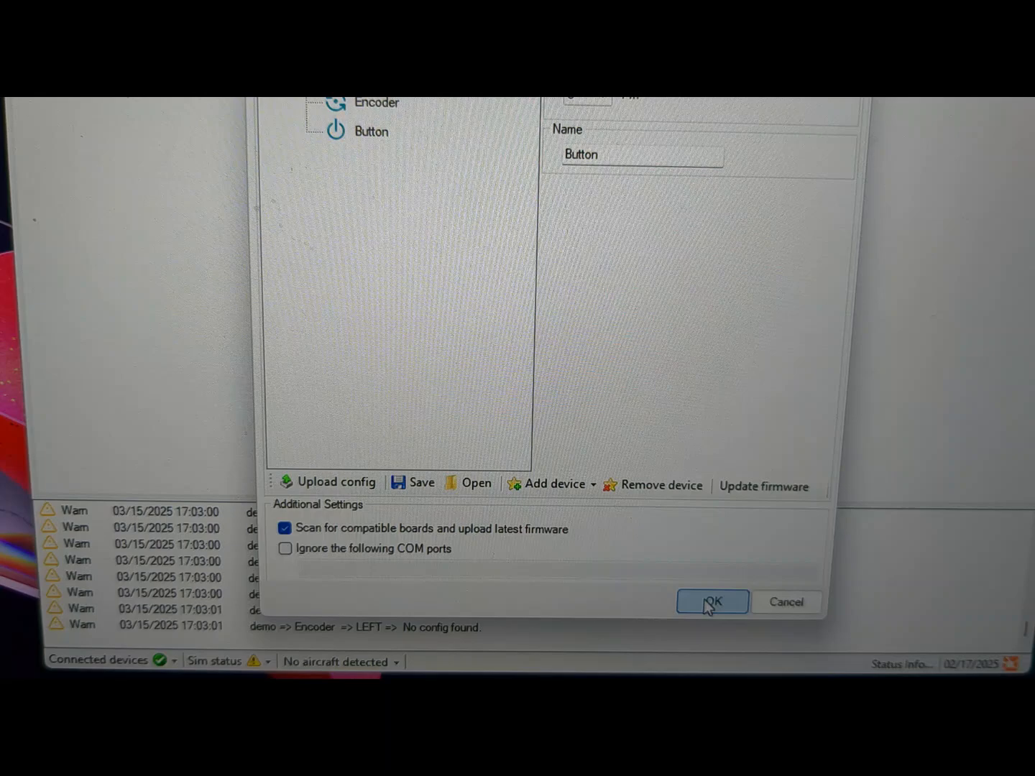
pyautogui.click(711, 602)
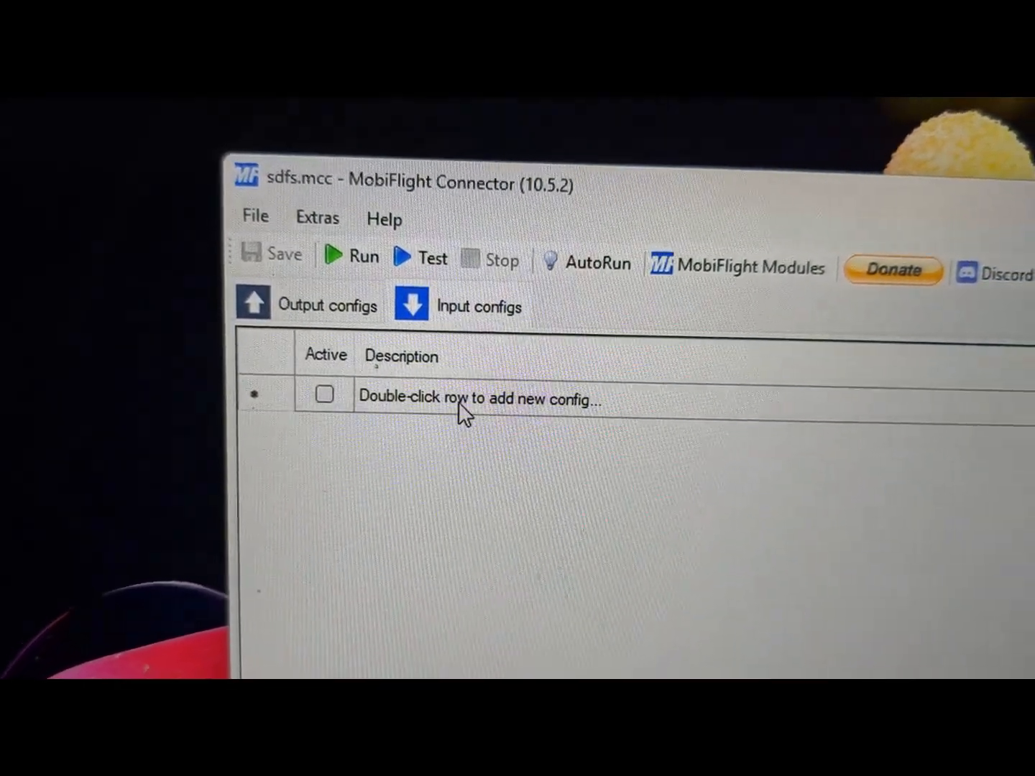
# - Create an input config described 'mcp altitude inc' and open its wizard
pyautogui.doubleClick(478, 397)
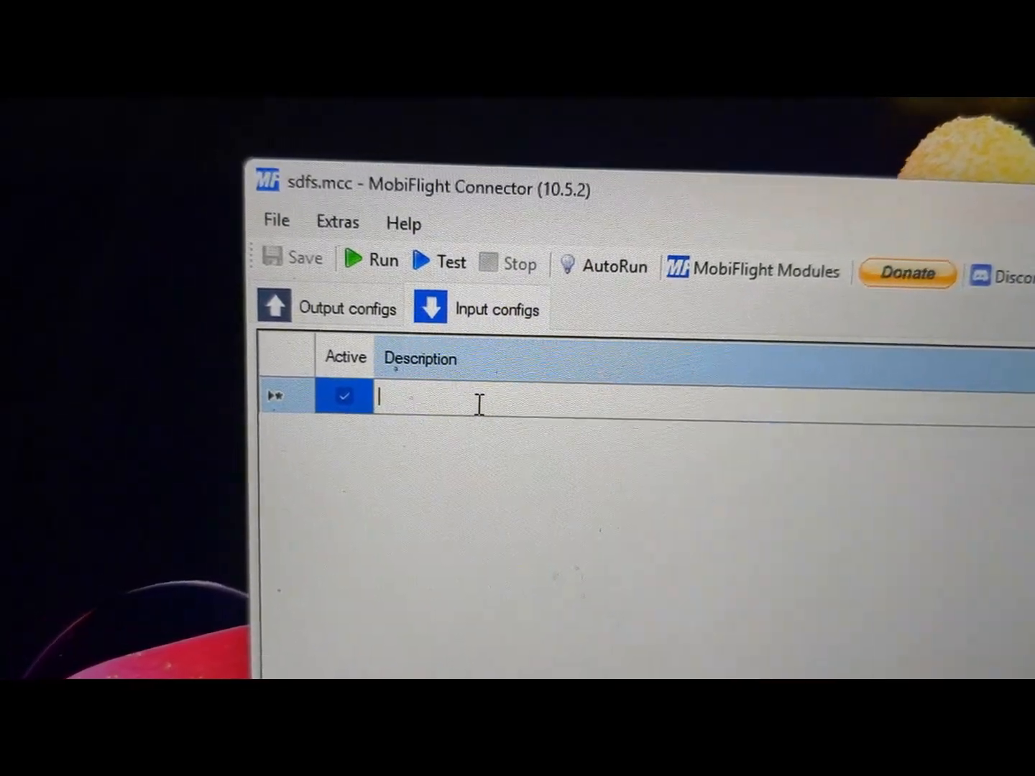
pyautogui.write('mcp alt')
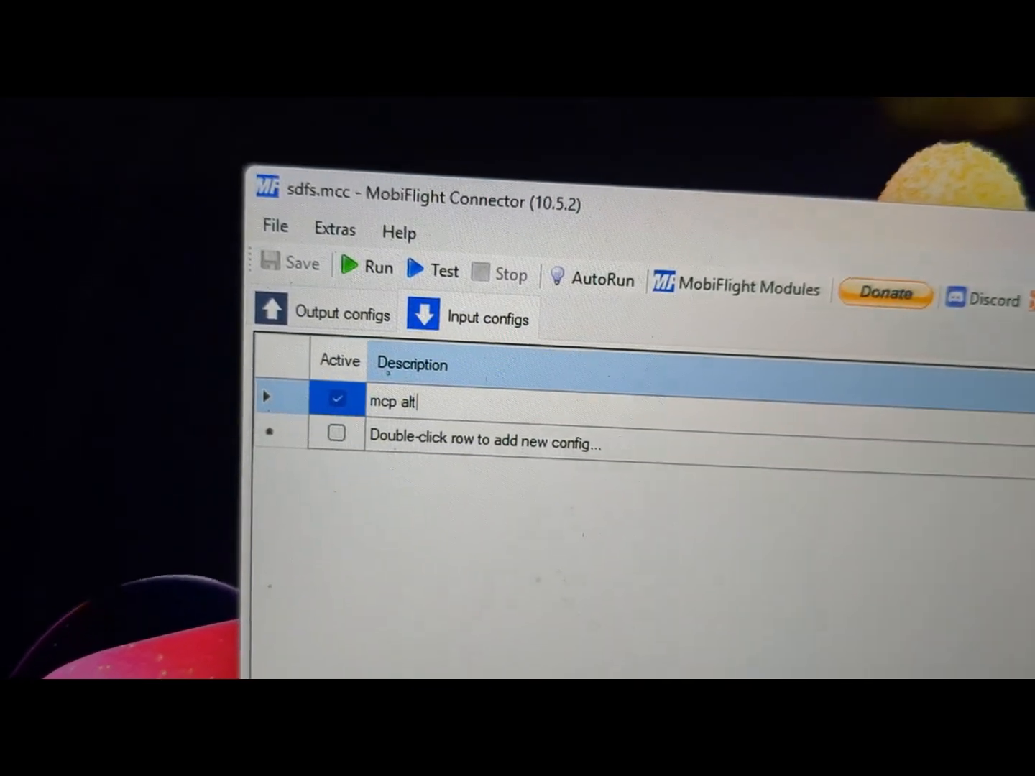
pyautogui.write('itude inc')
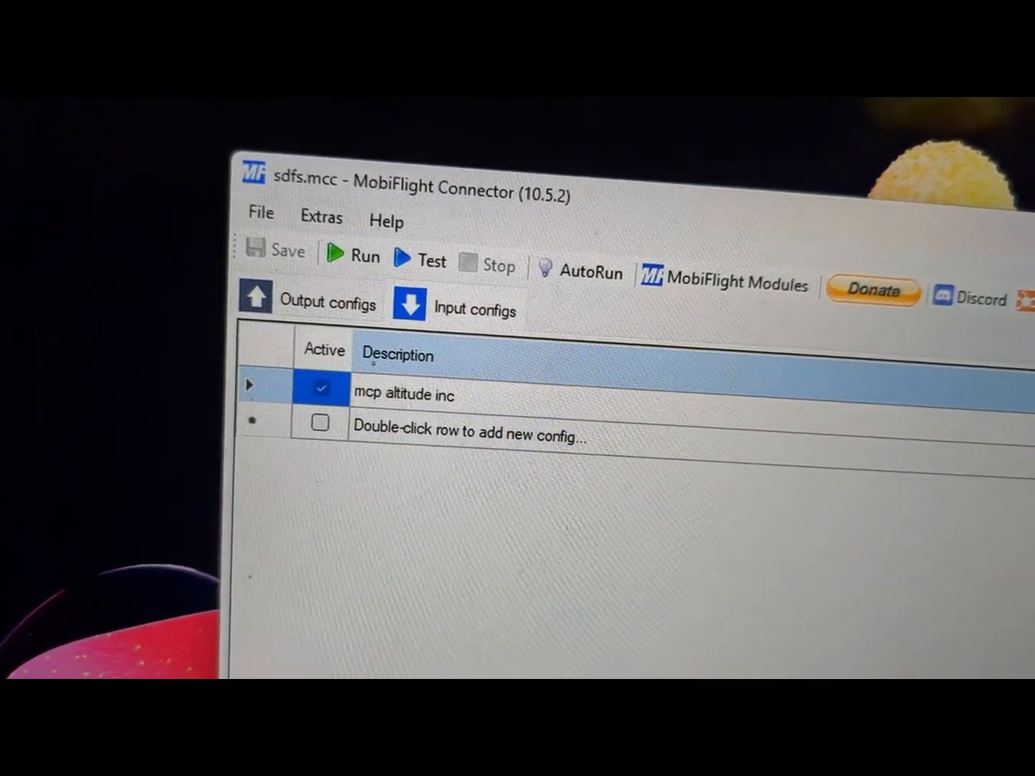
pyautogui.doubleClick(467, 429)
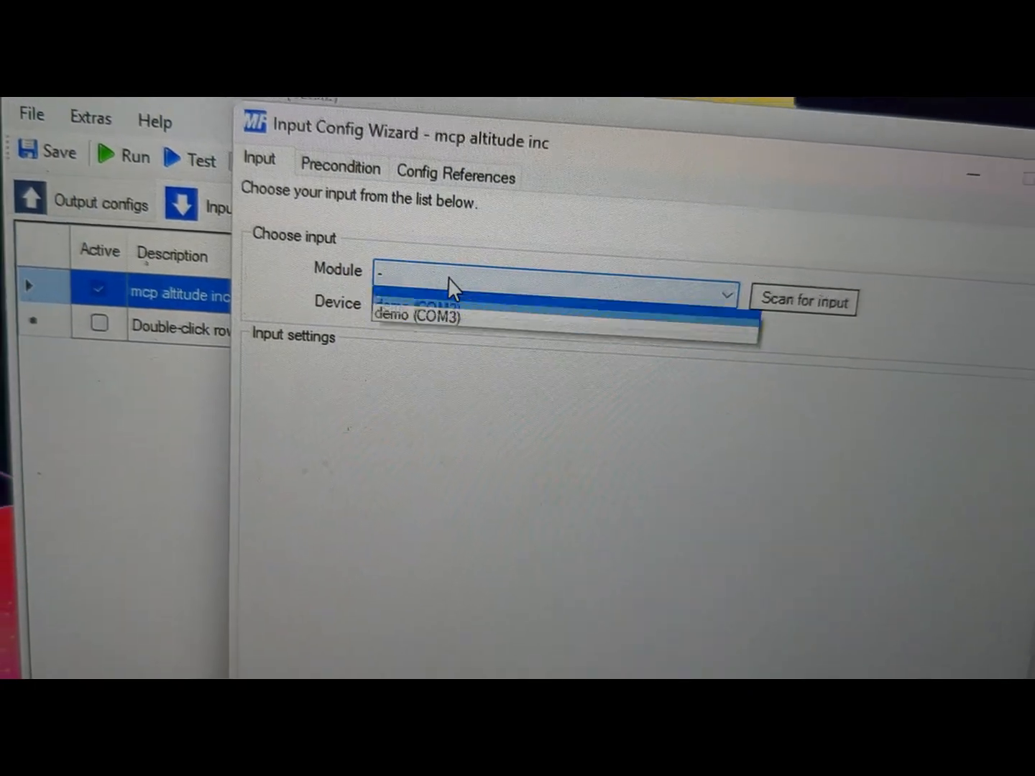
# - Target the demo board's Encoder, mapping left turns to the PMDG B777 MCP ALT Knob DEC preset
pyautogui.click(409, 315)
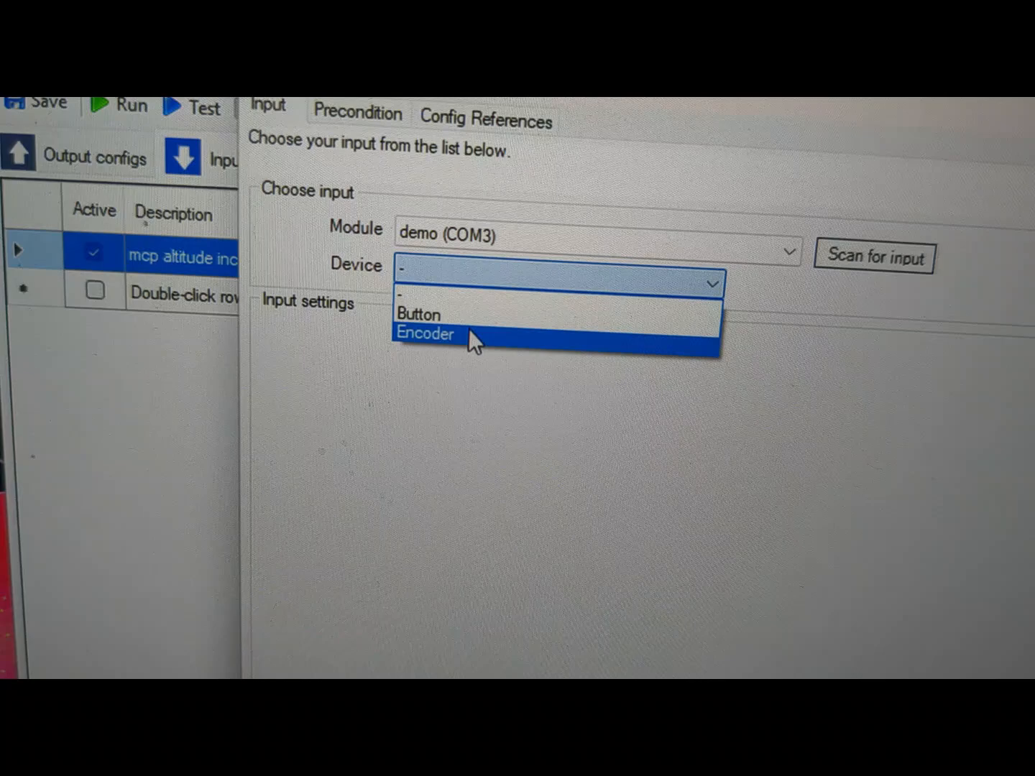
pyautogui.click(424, 334)
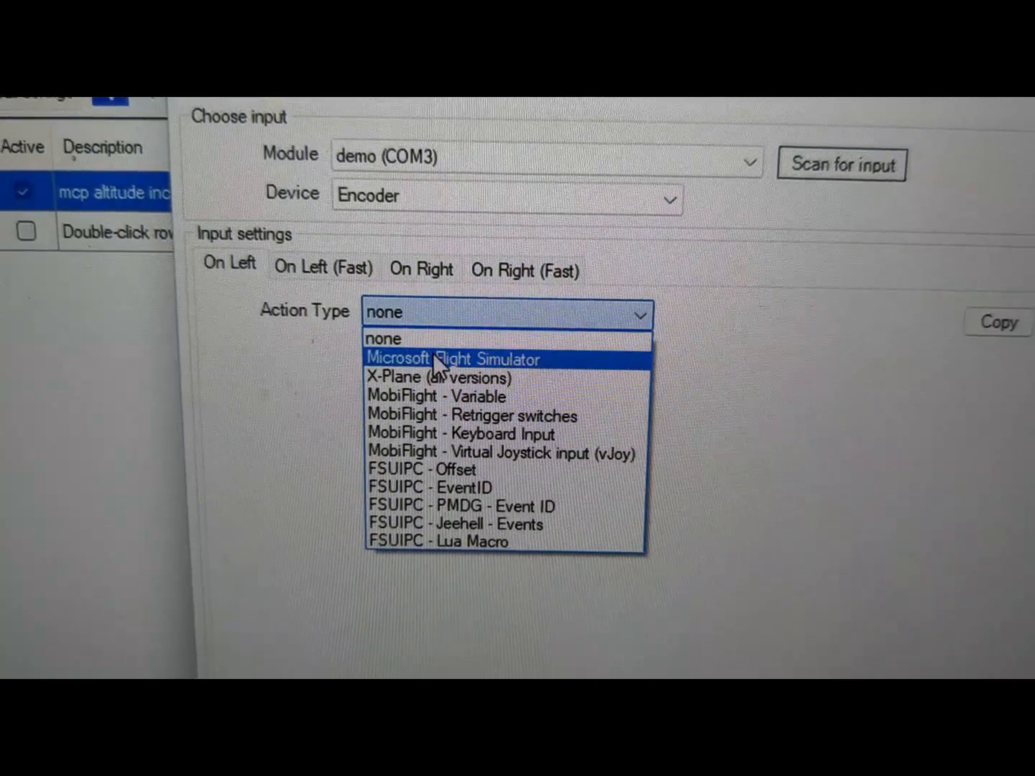
pyautogui.click(455, 358)
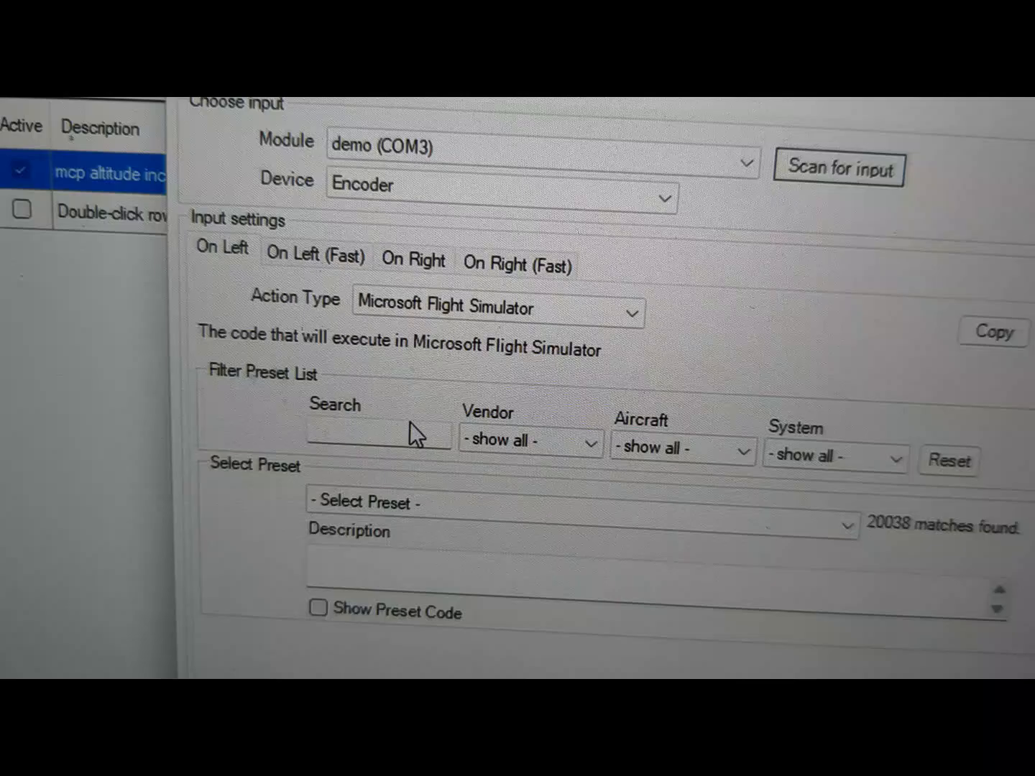
pyautogui.write('m')
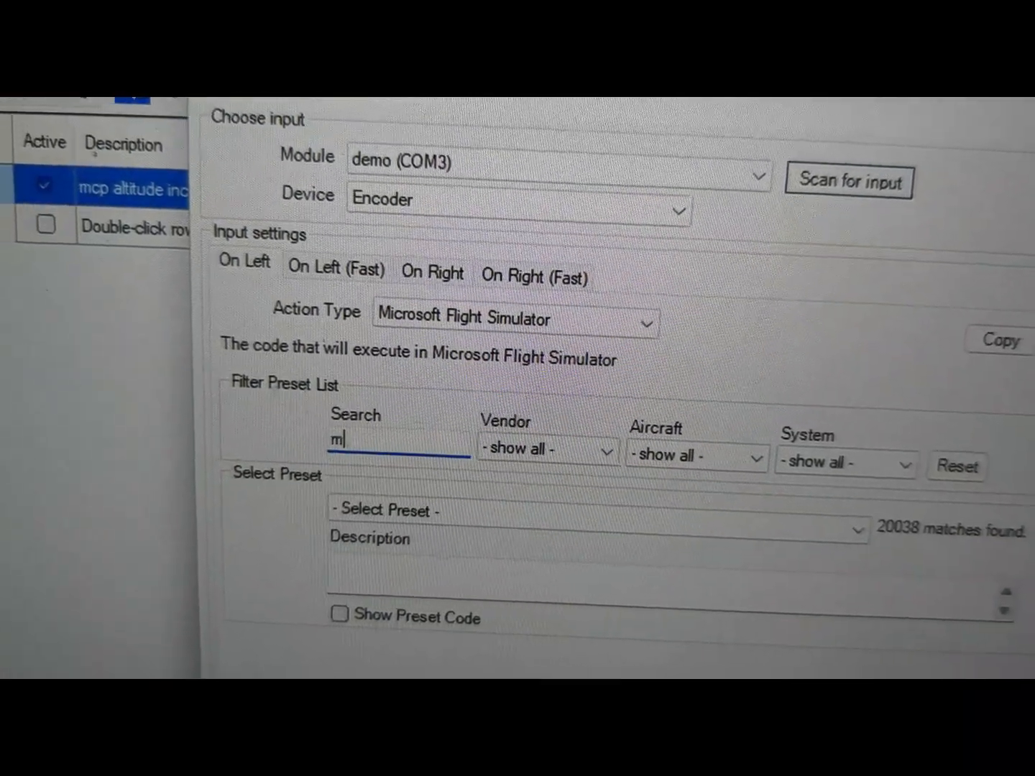
pyautogui.write('cp all')
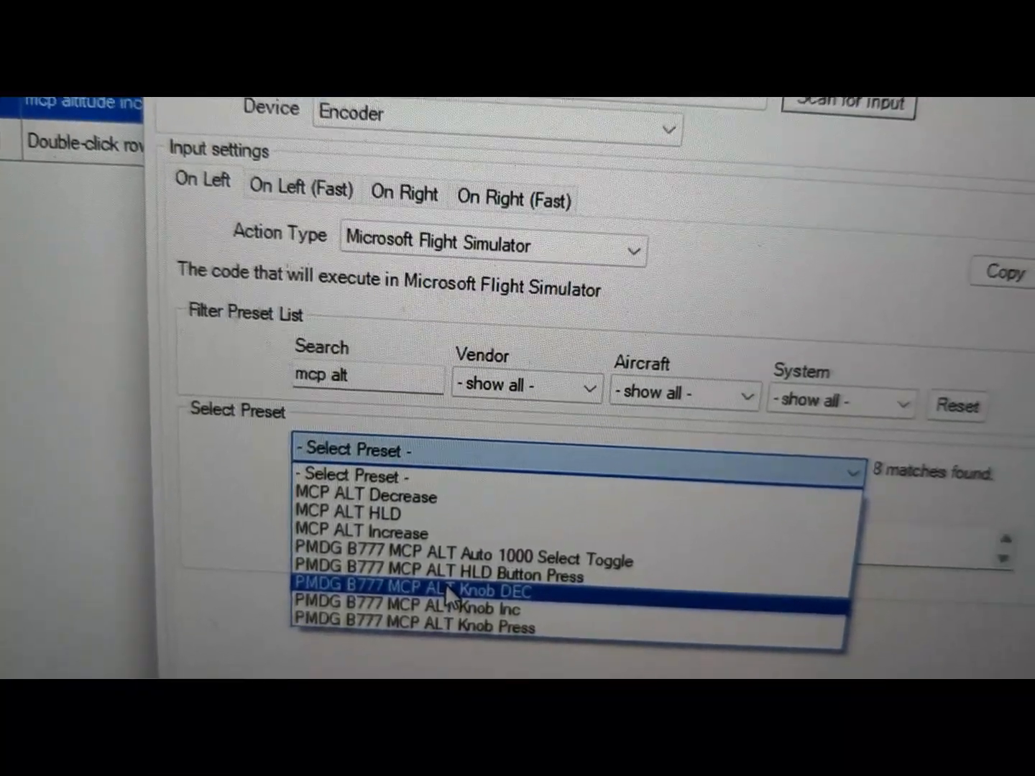
pyautogui.click(438, 590)
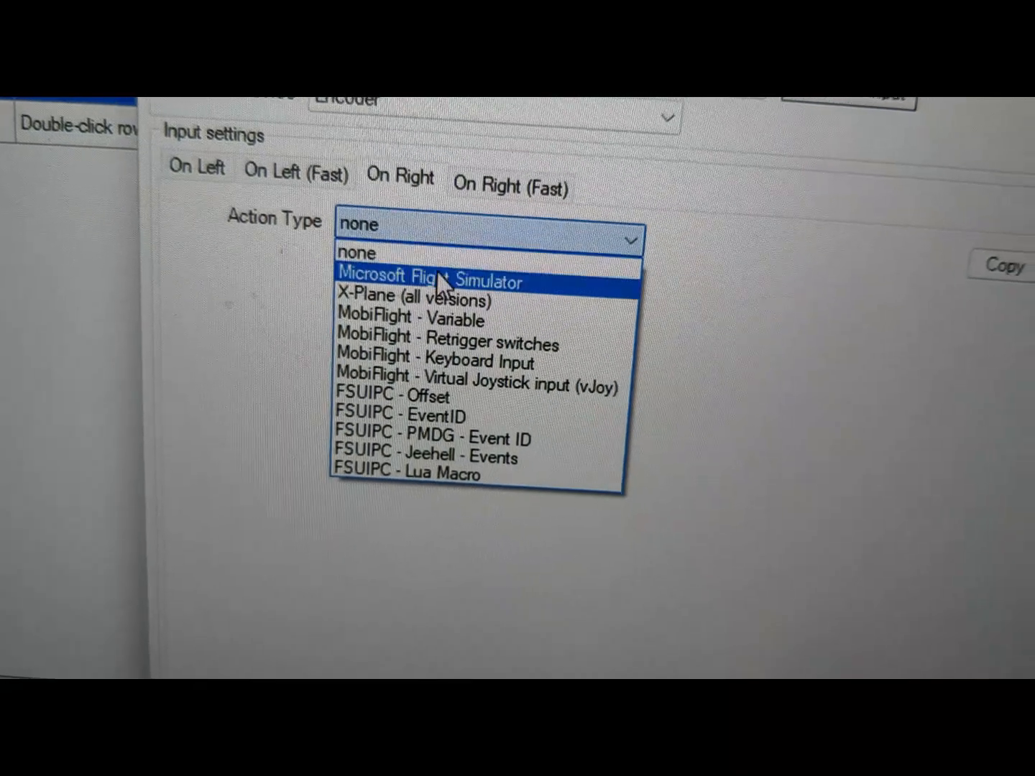
# - Map right turns to the PMDG B777 MCP ALT Knob Inc preset and save the config
pyautogui.click(433, 281)
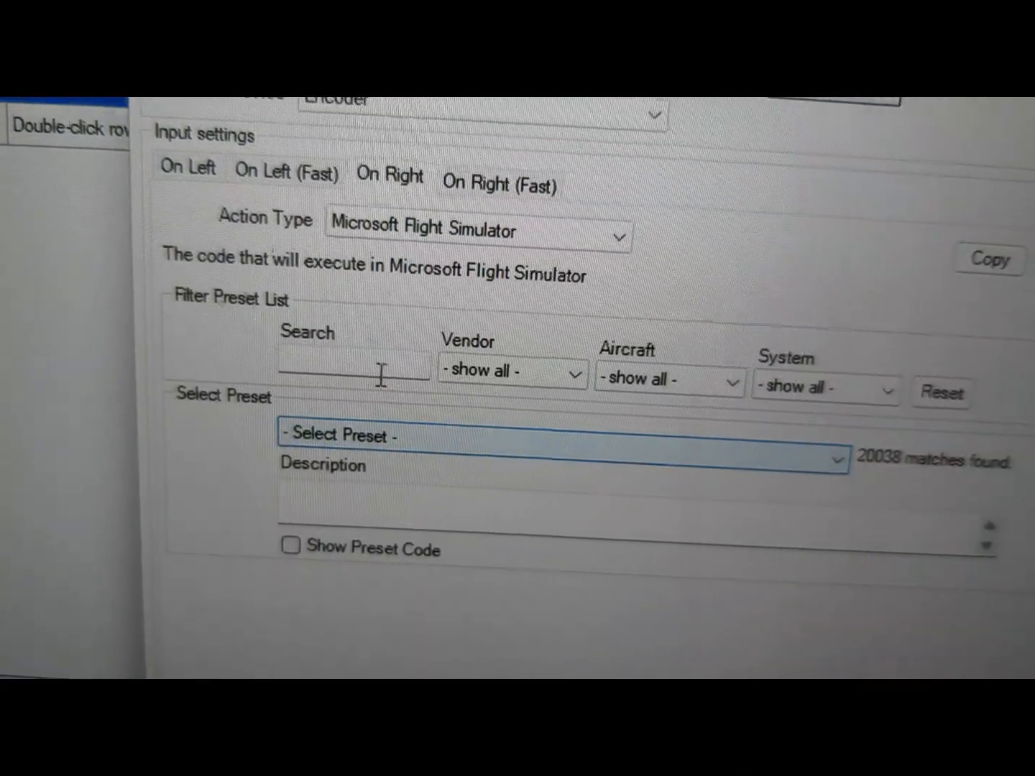
pyautogui.write('mcp alt')
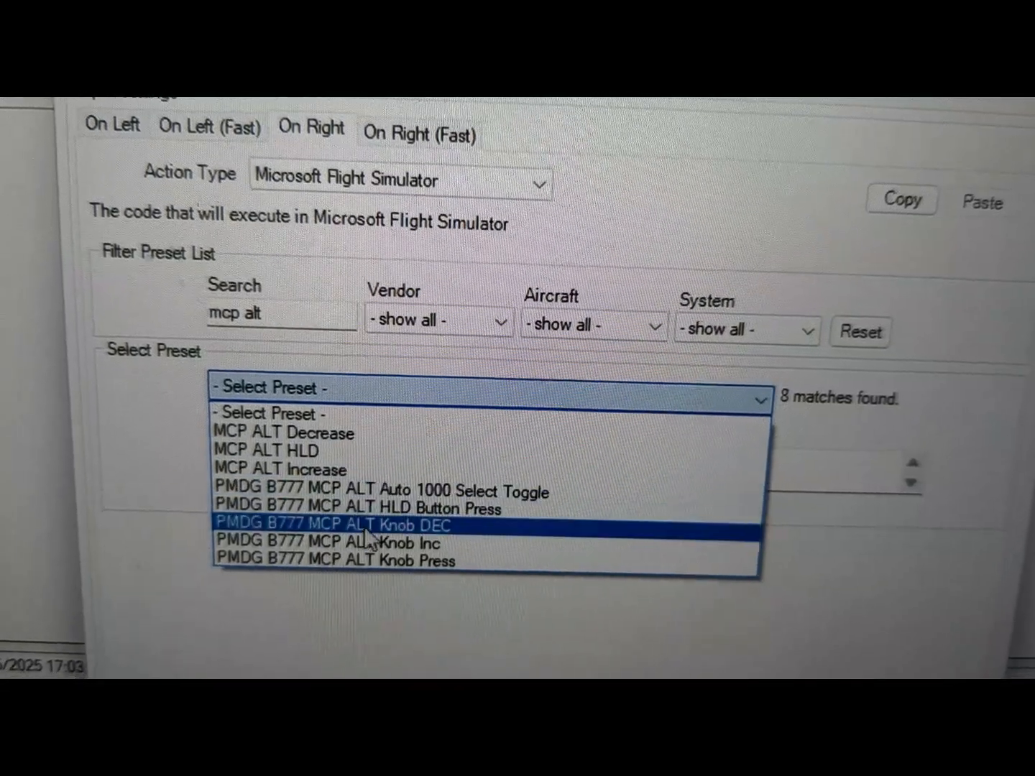
pyautogui.click(356, 543)
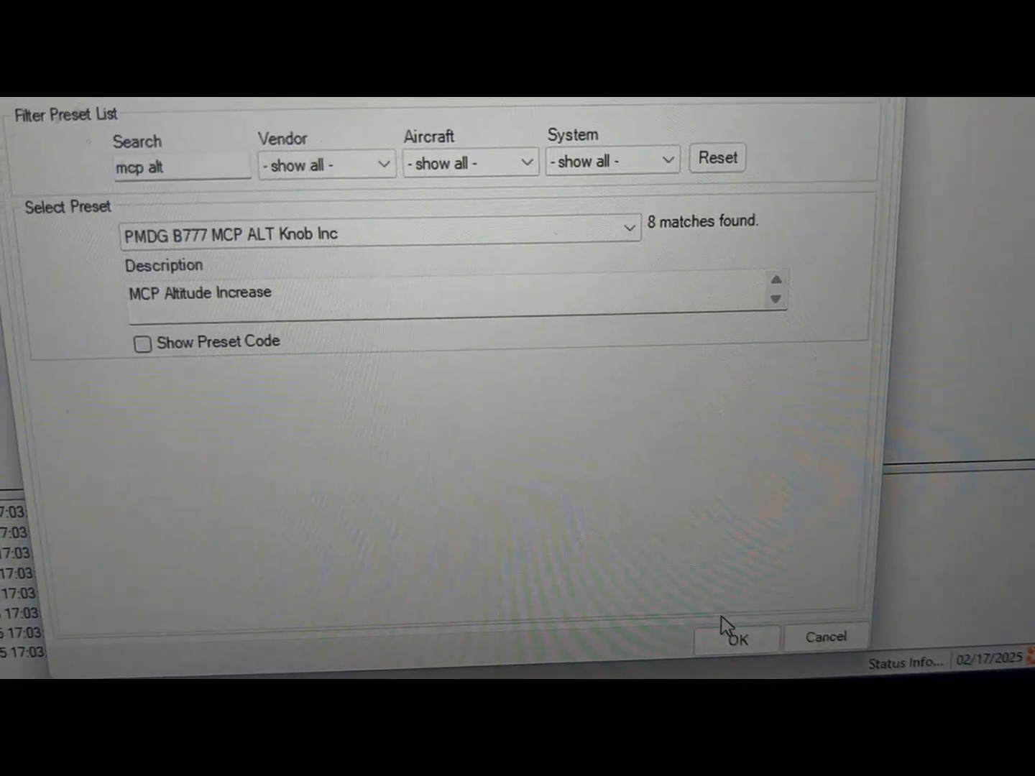
pyautogui.click(740, 639)
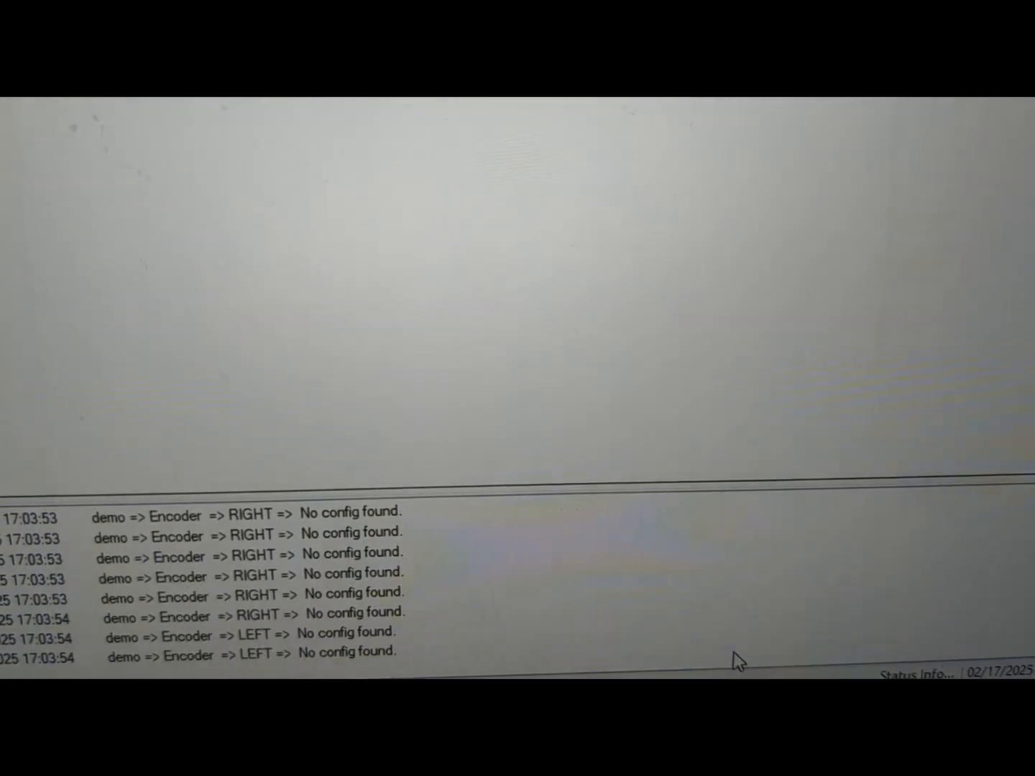